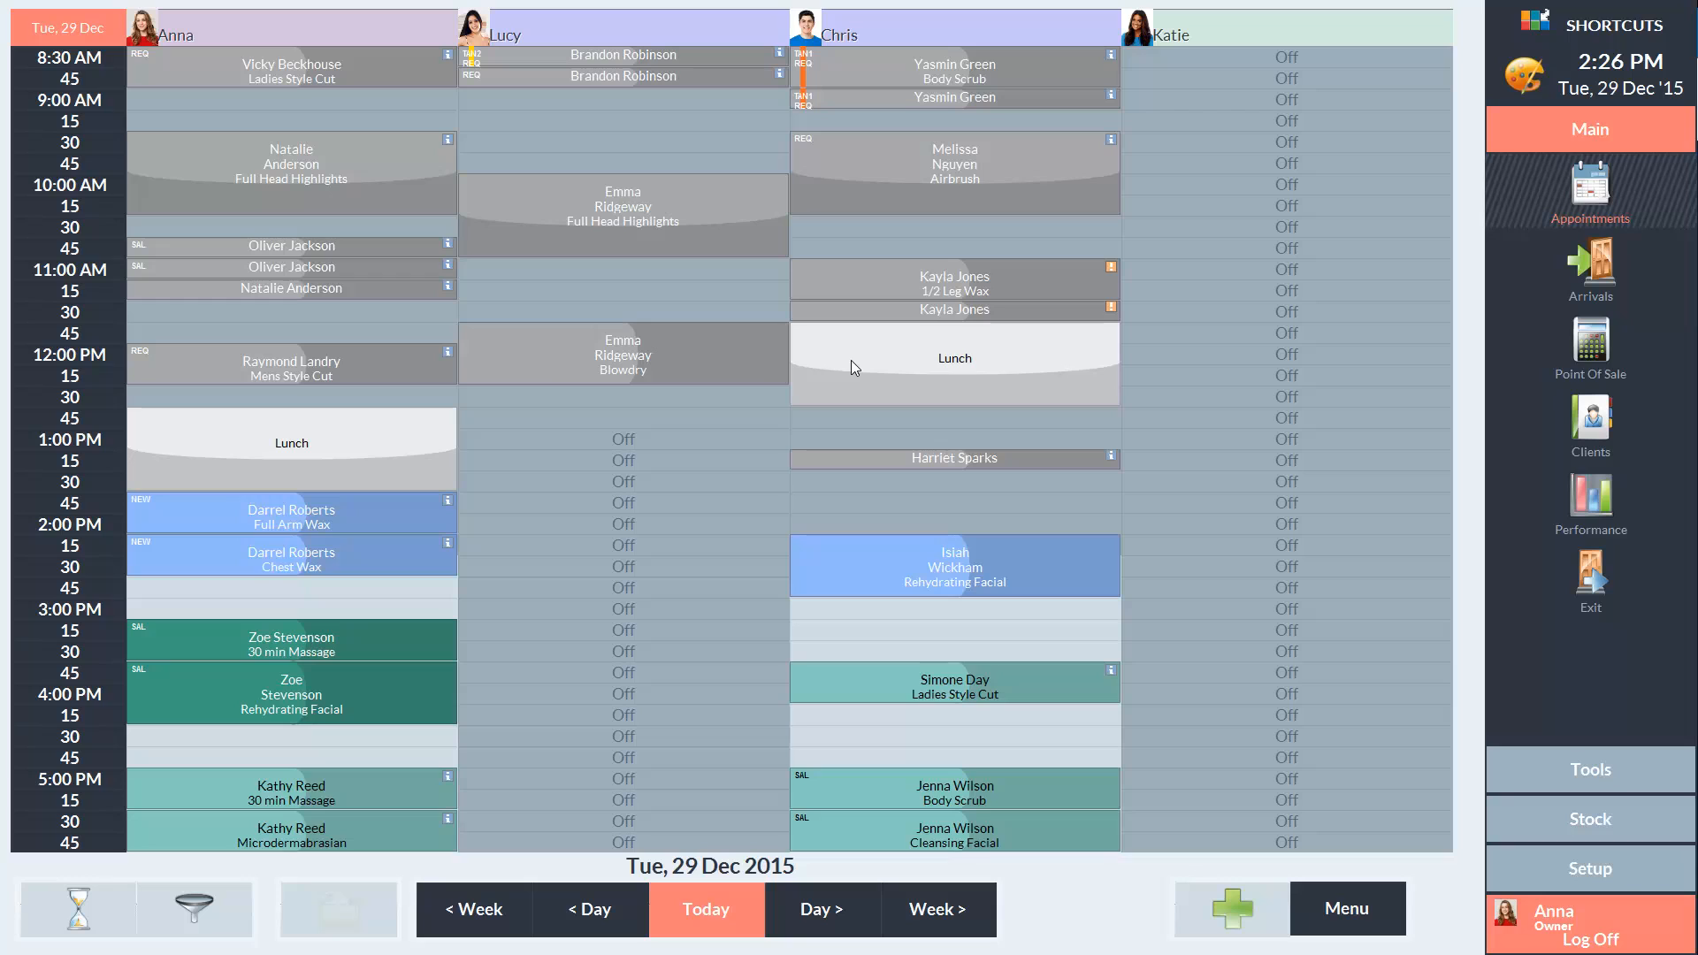
Bring up the Select Client list from the appointment book's Clients sidebar
left_click(1590, 422)
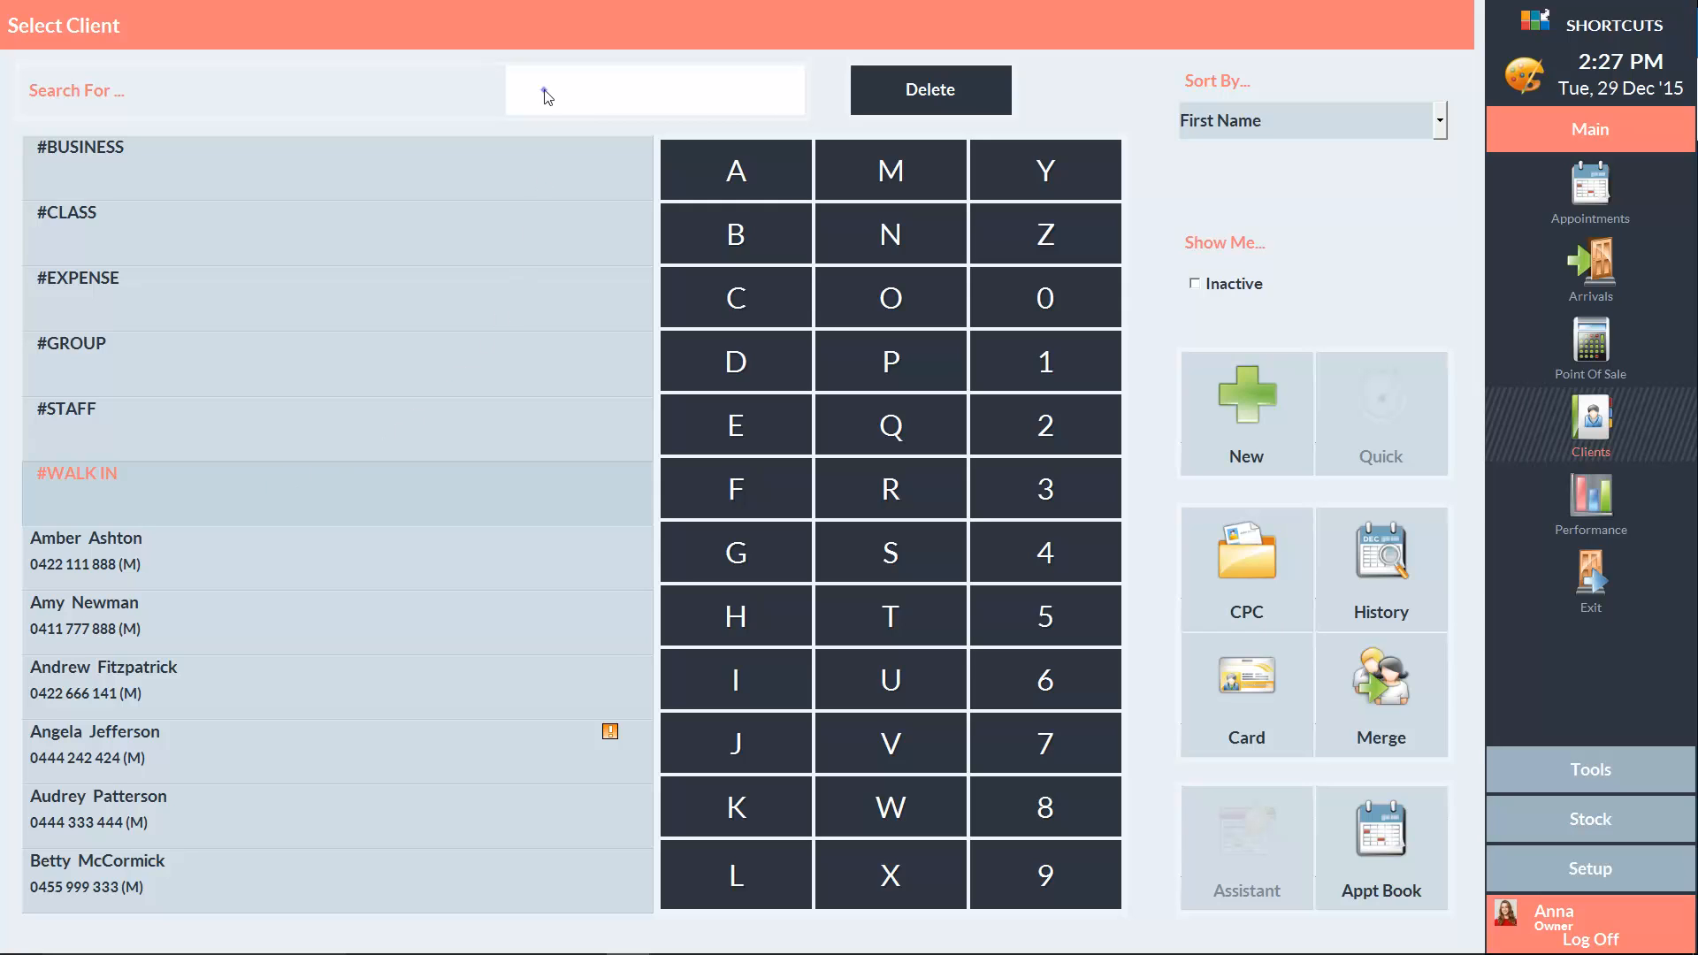
type("TANYA")
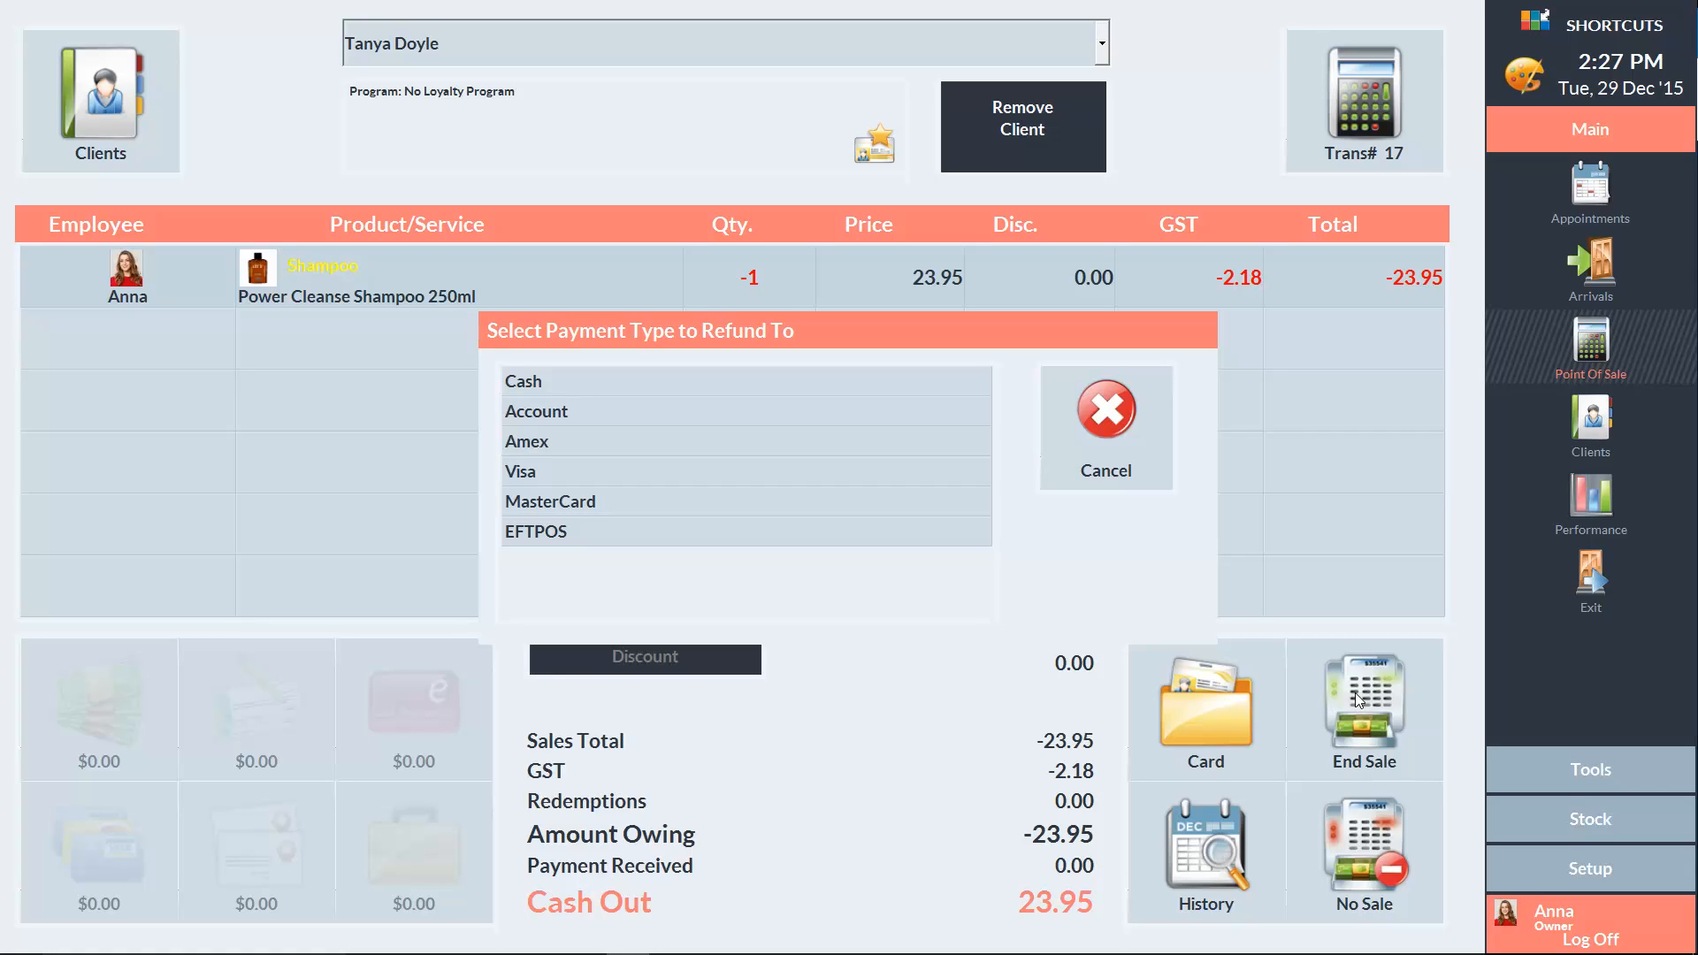
Choose the payment type that receives the Power Cleanse Shampoo 250ml refund
left_click(523, 380)
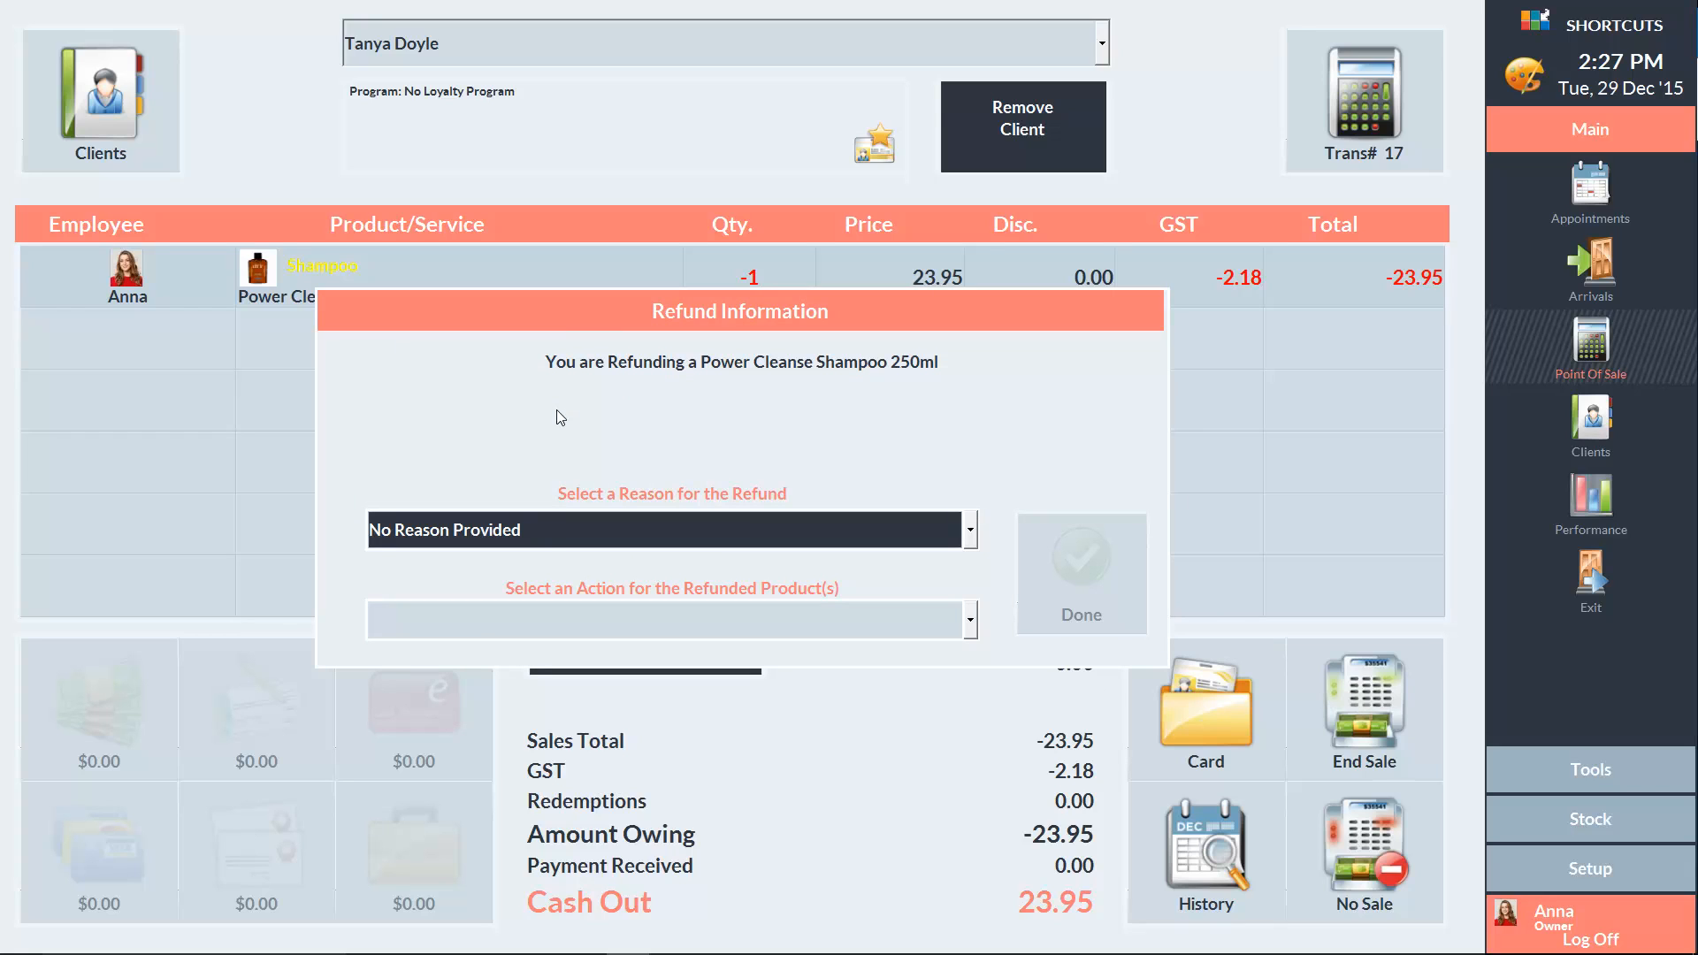